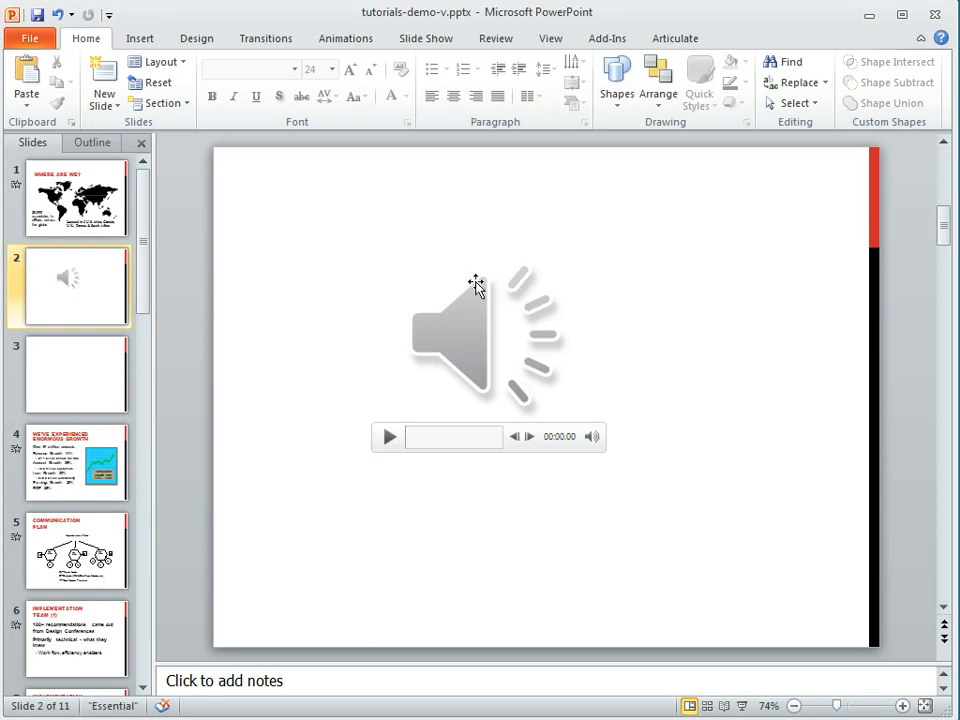
- Select the speaker icon of the audio clip on slide 2
{"action": "left_click", "coordinate": [460, 330]}
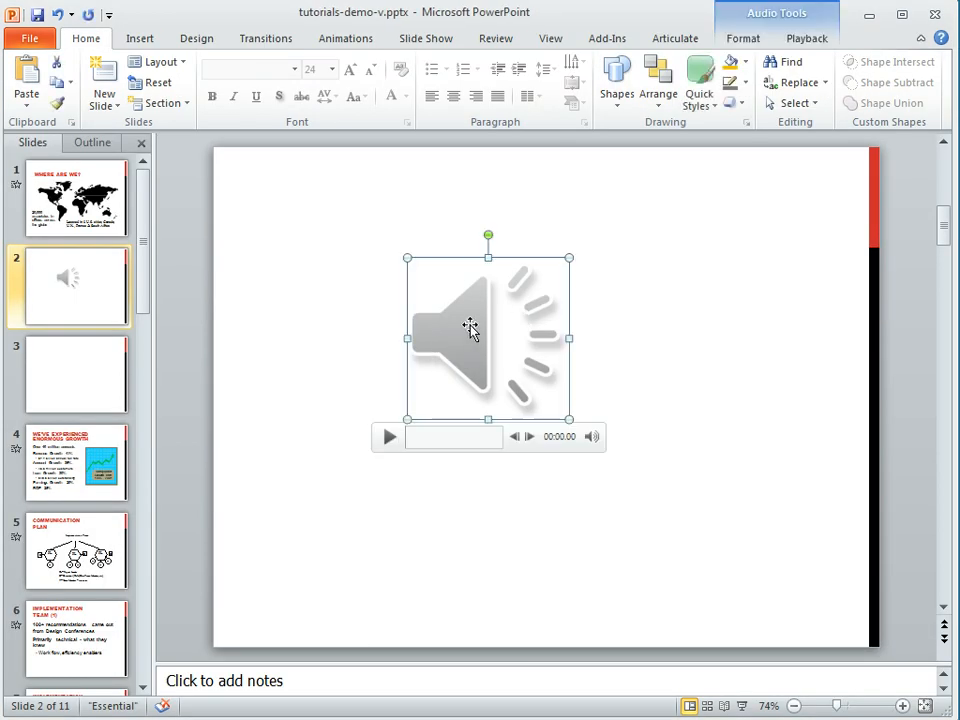
{"action": "mouse_move", "coordinate": [178, 152]}
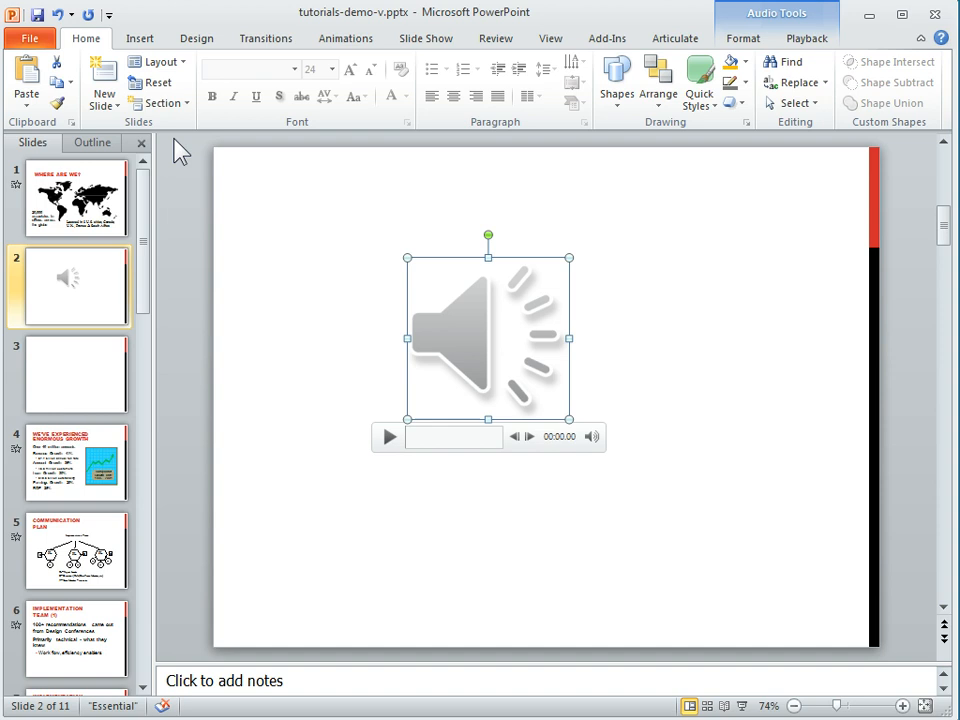
{"action": "mouse_move", "coordinate": [845, 48]}
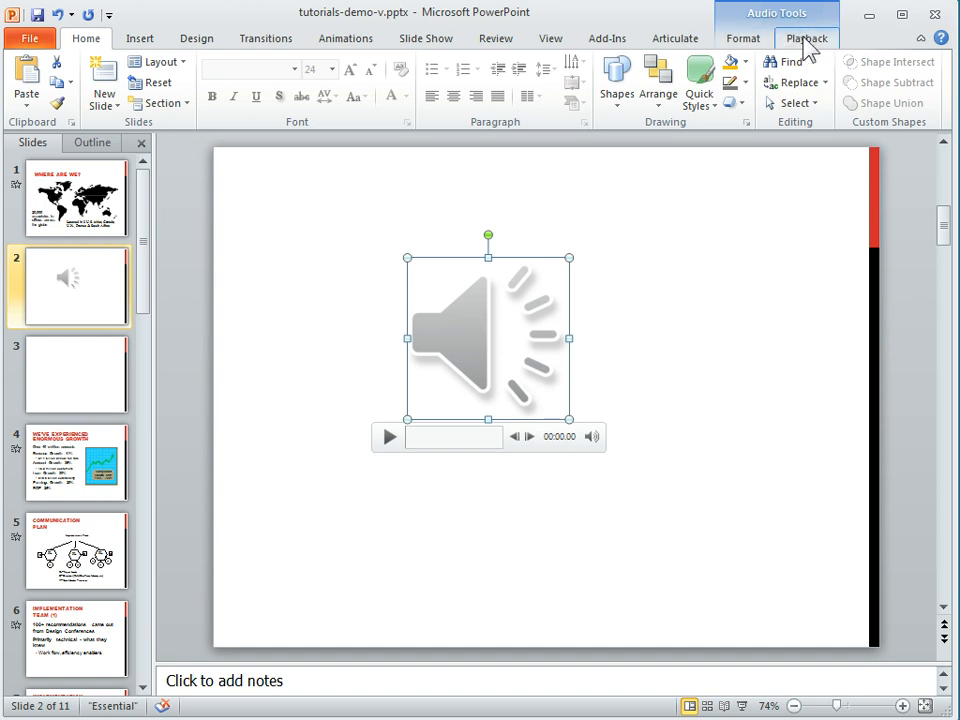
- Raise the audio clip's Playback fade-in duration to 01.00 seconds
{"action": "left_click", "coordinate": [806, 38]}
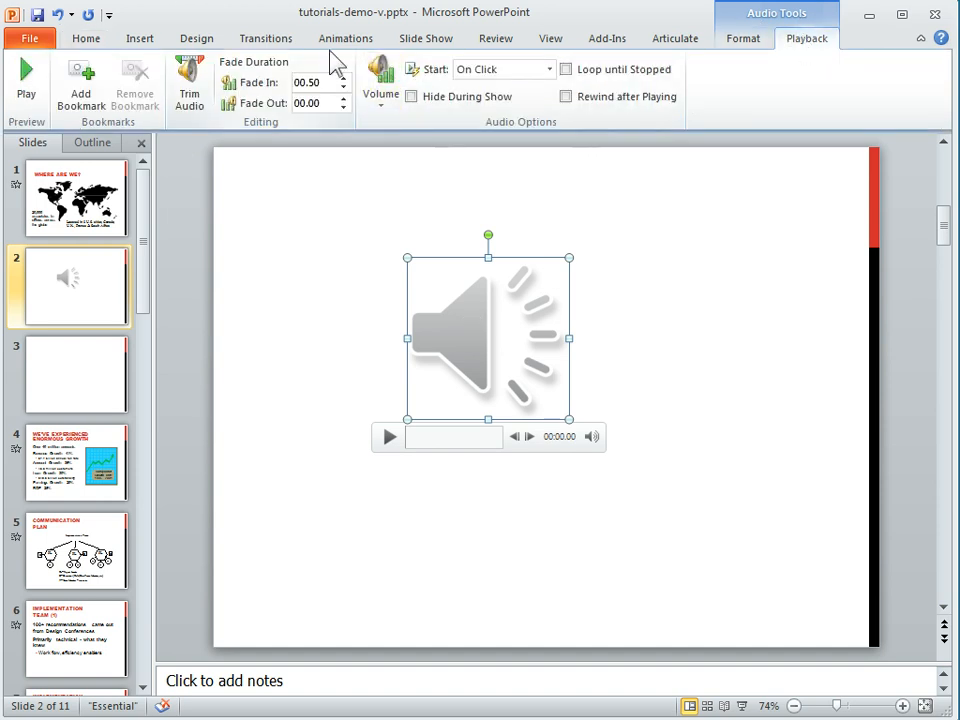
{"action": "mouse_move", "coordinate": [315, 145]}
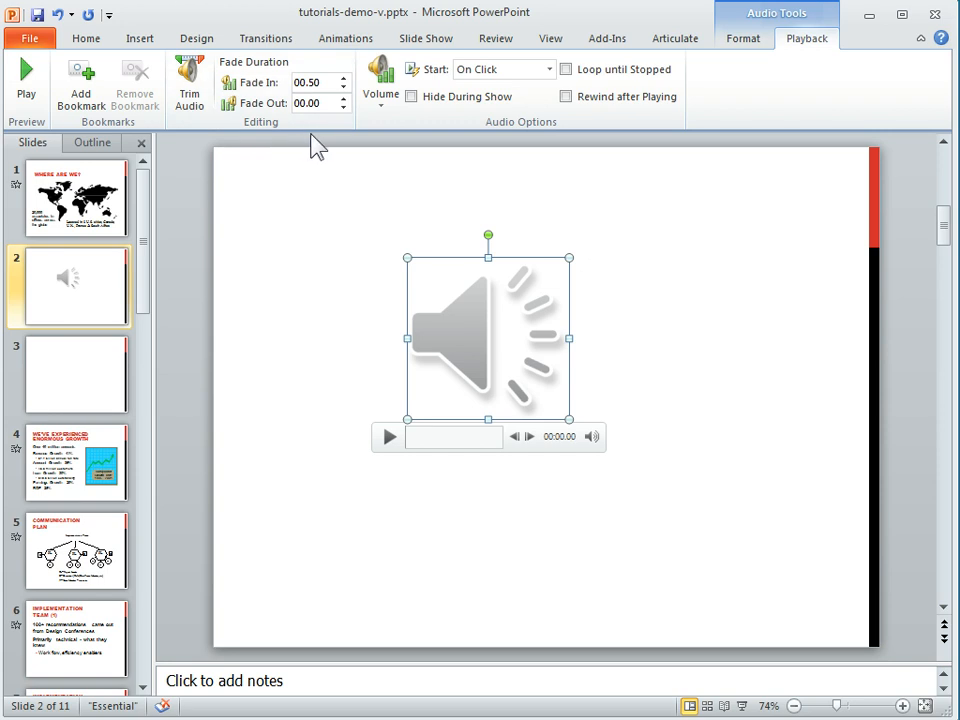
{"action": "left_click", "coordinate": [310, 82]}
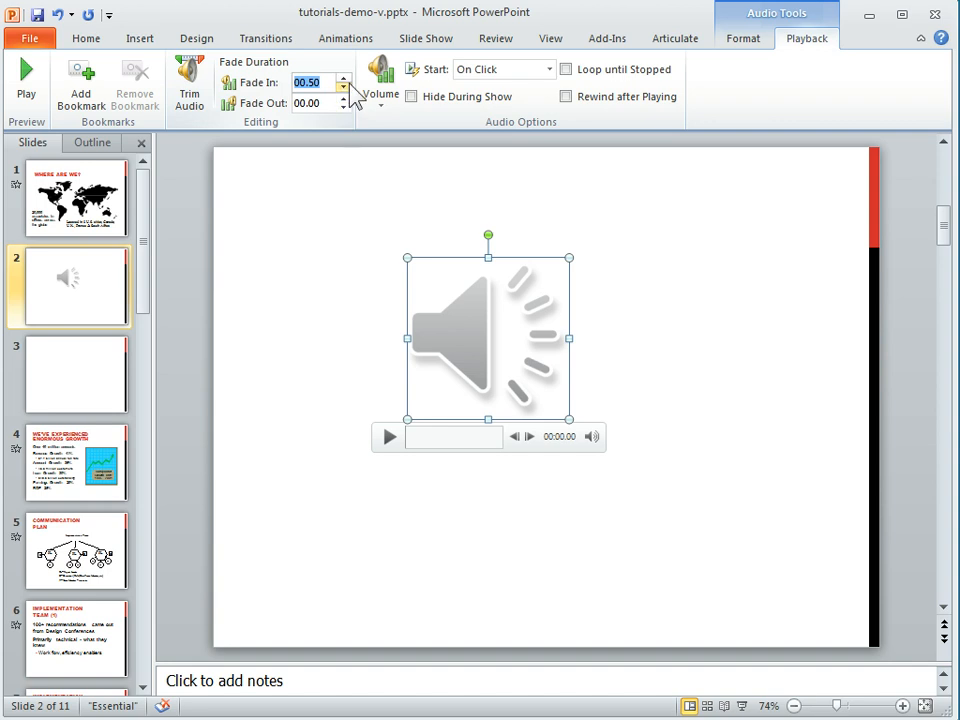
{"action": "left_click", "coordinate": [343, 78]}
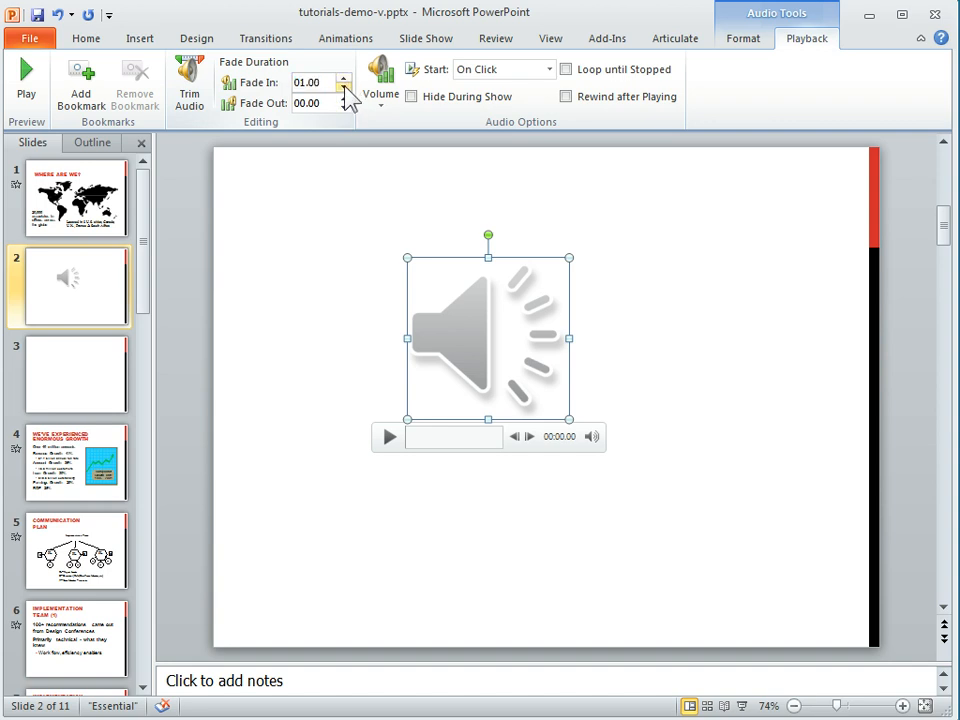